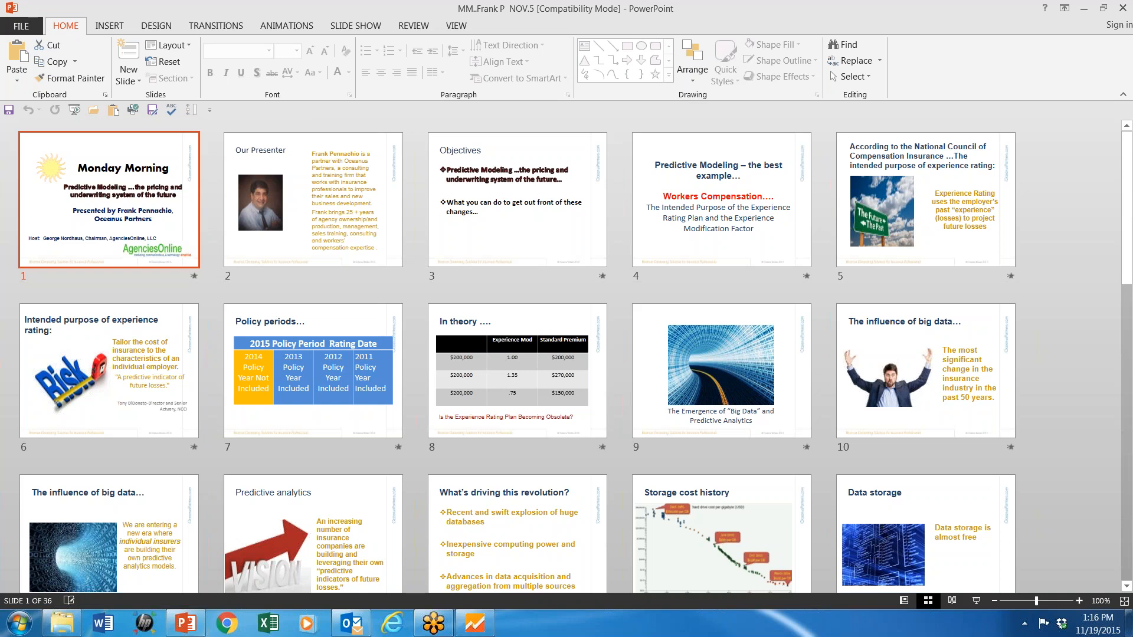
pyautogui.moveTo(1115, 291)
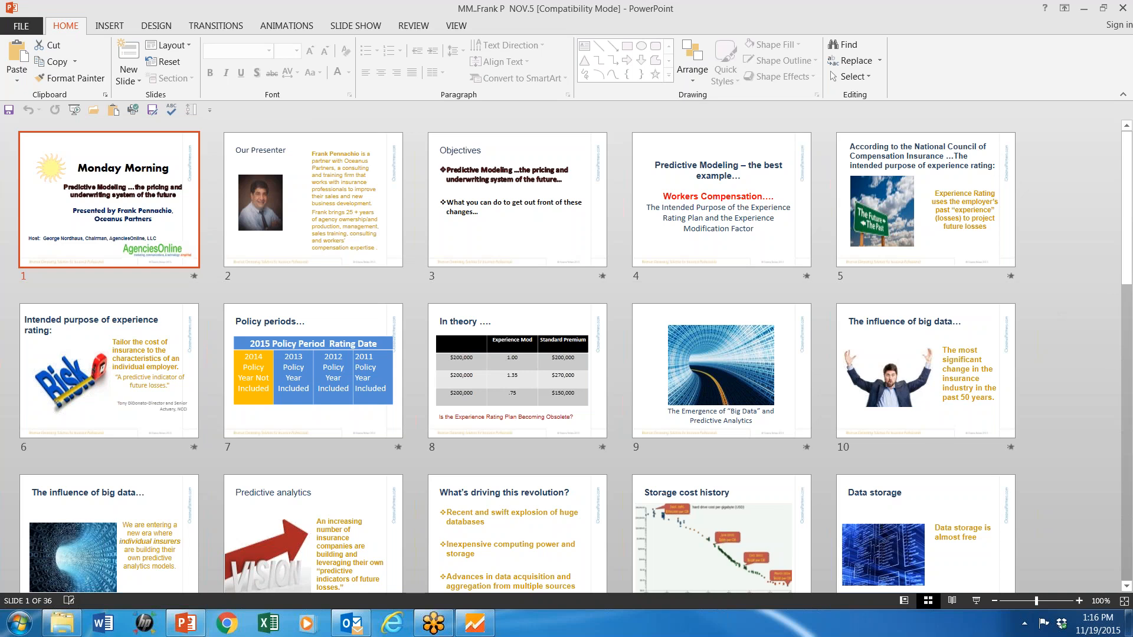
pyautogui.moveTo(1068, 316)
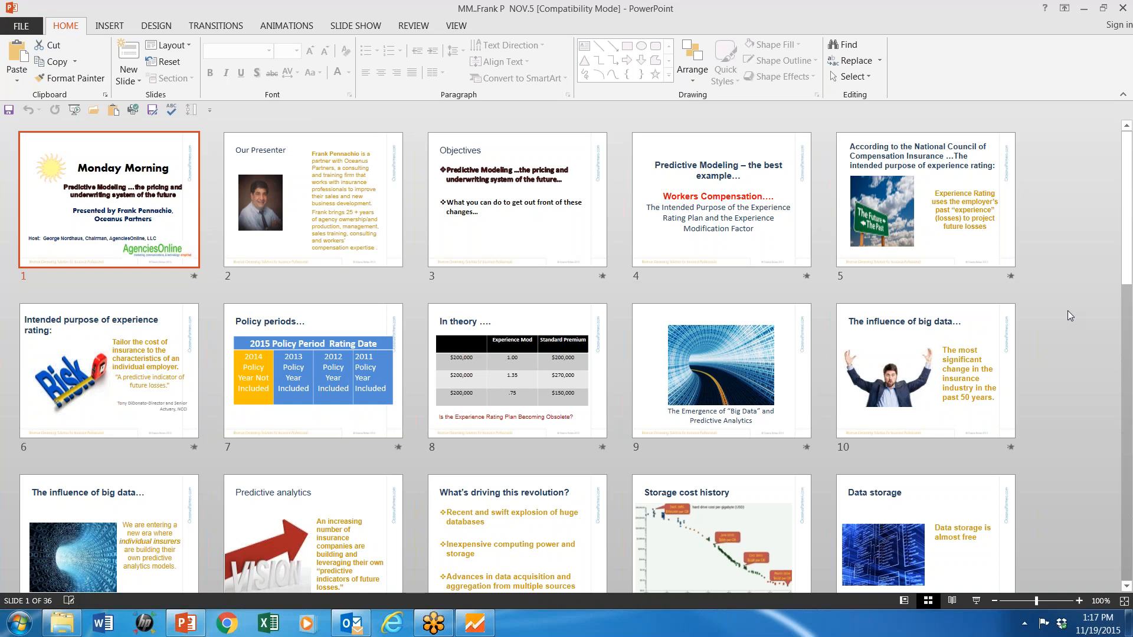
pyautogui.moveTo(981, 287)
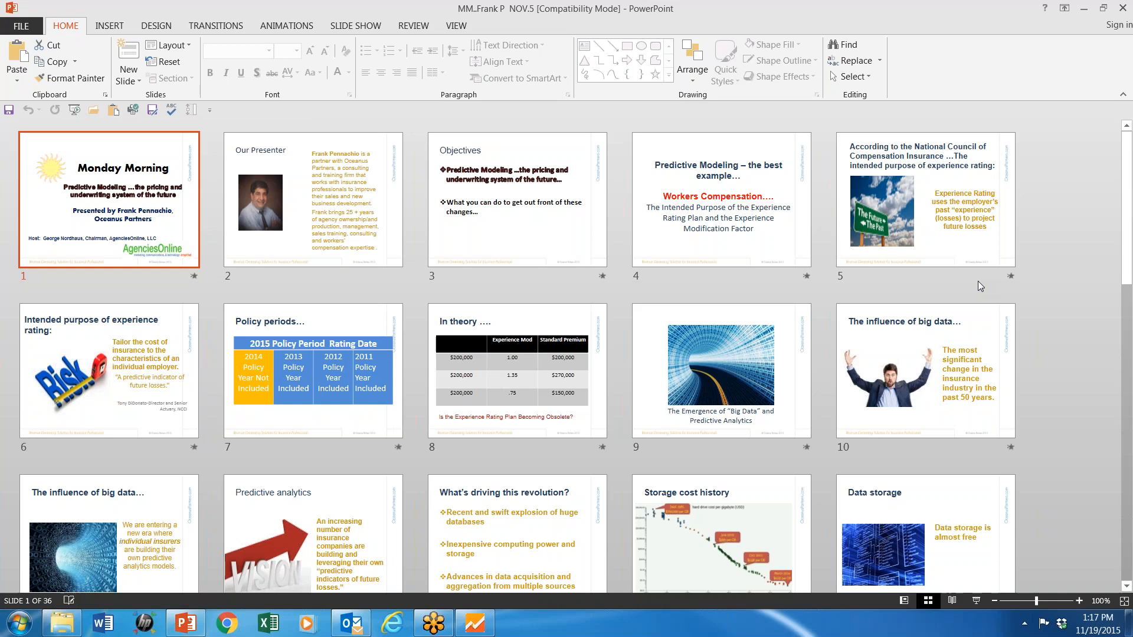
pyautogui.moveTo(995, 294)
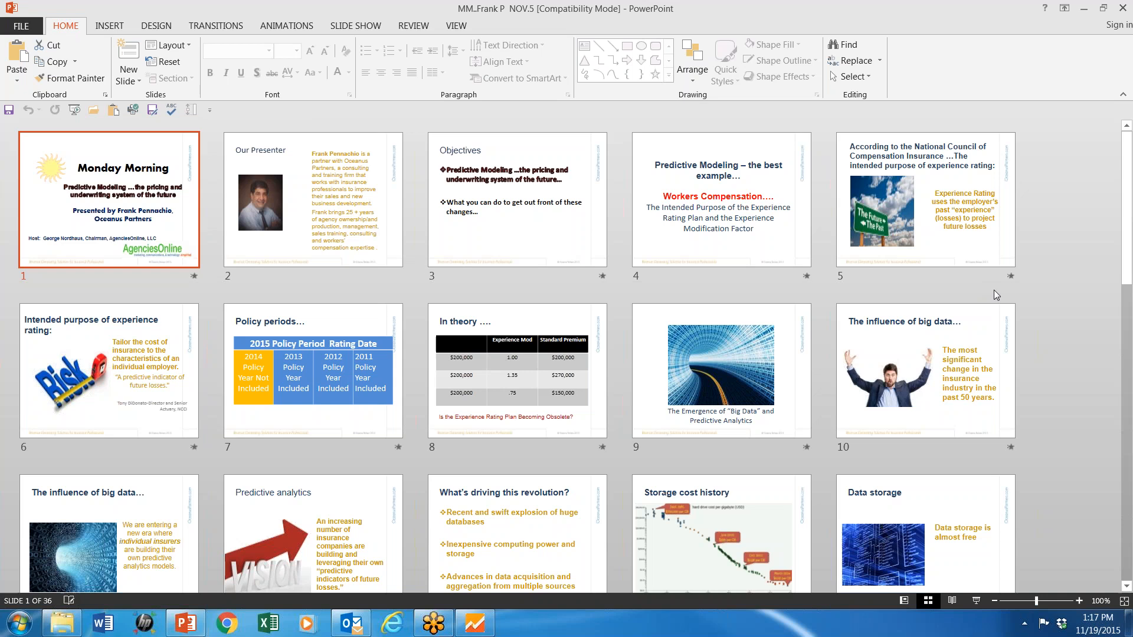
pyautogui.moveTo(1003, 293)
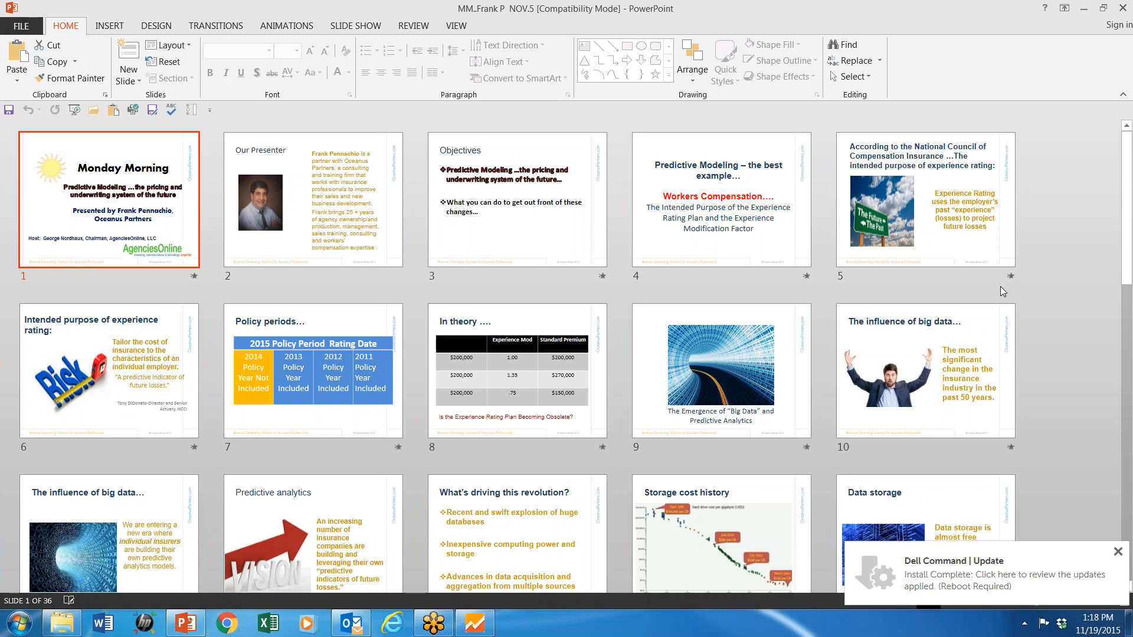
pyautogui.moveTo(1130, 492)
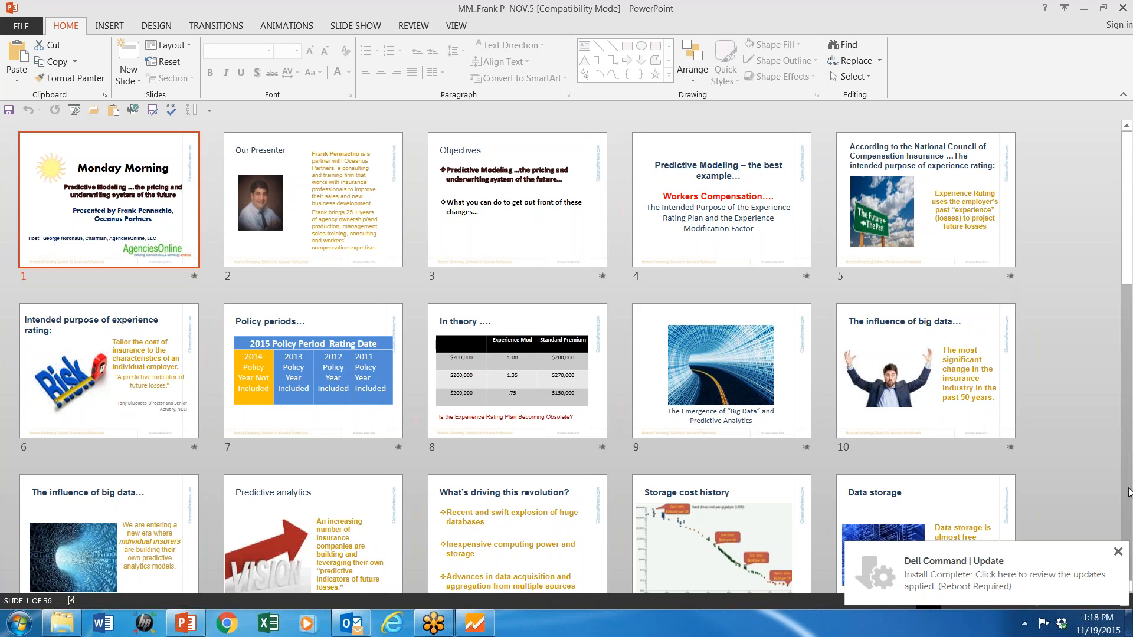